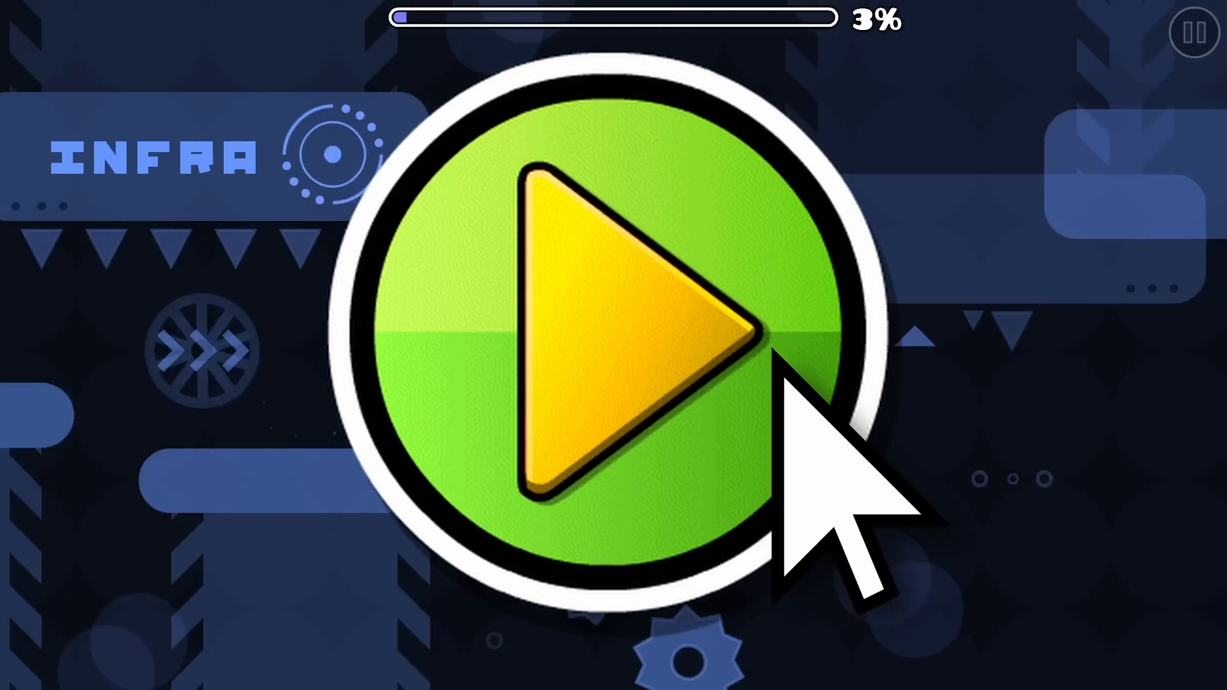
Step: Play through the red spike-filled level in normal mode to 26% progress
left_click(611, 329)
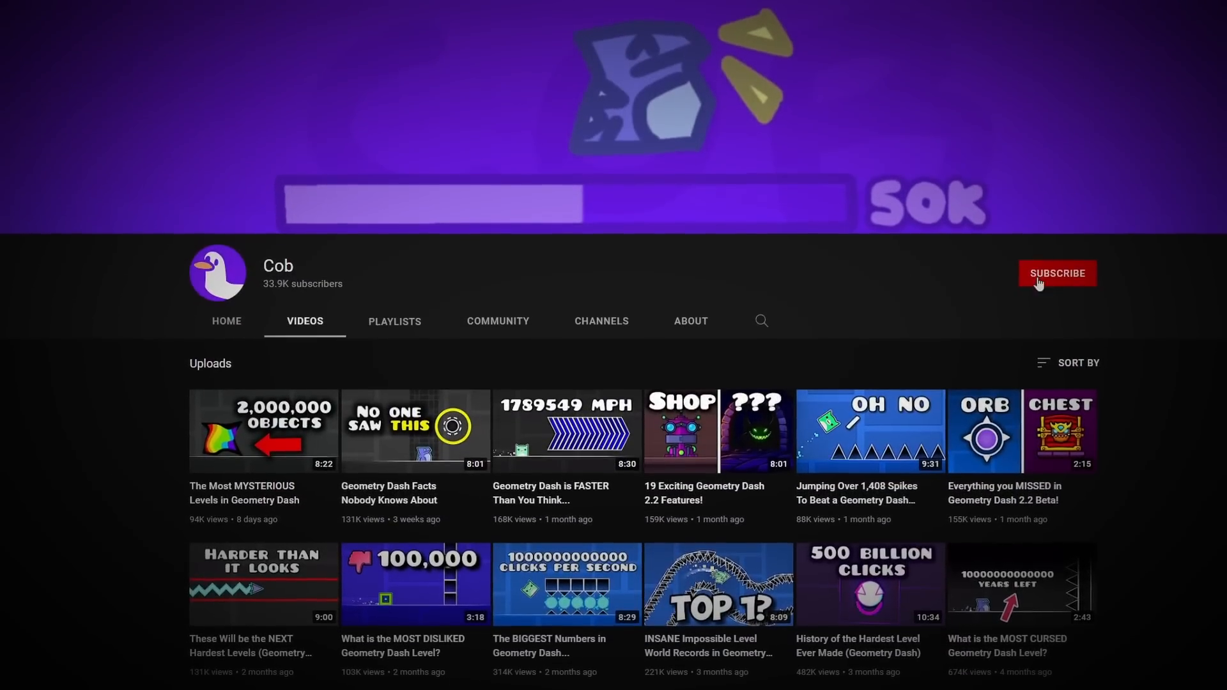
left_click(1057, 274)
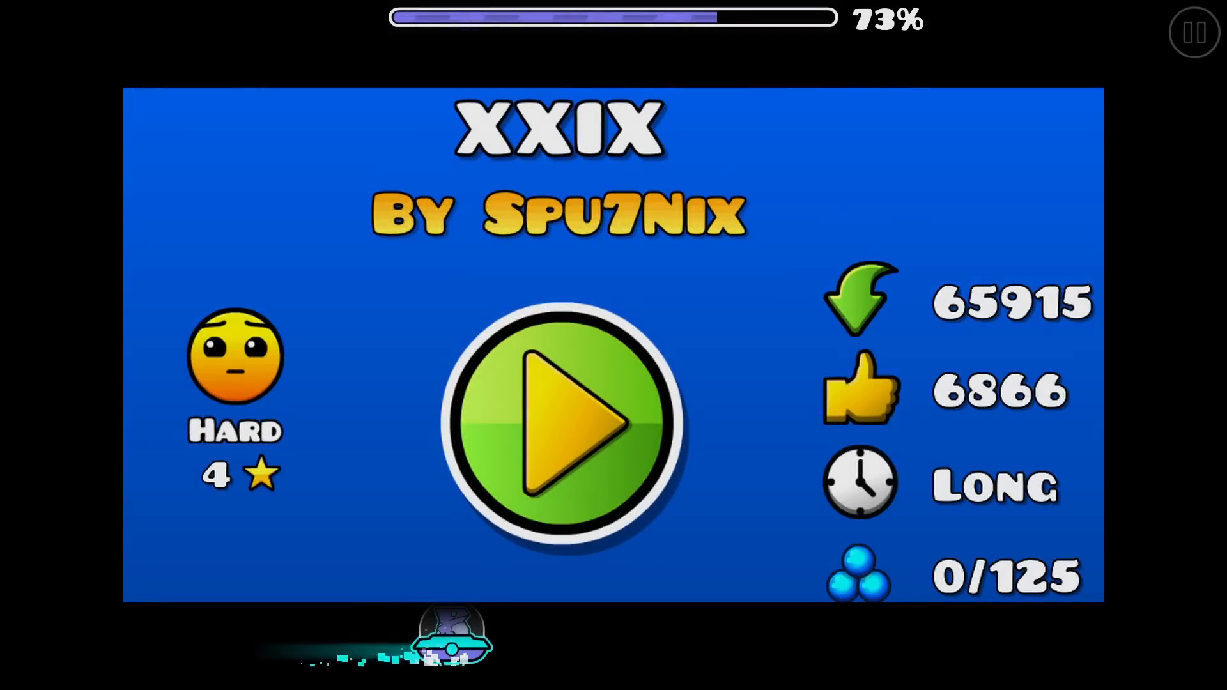
left_click(560, 419)
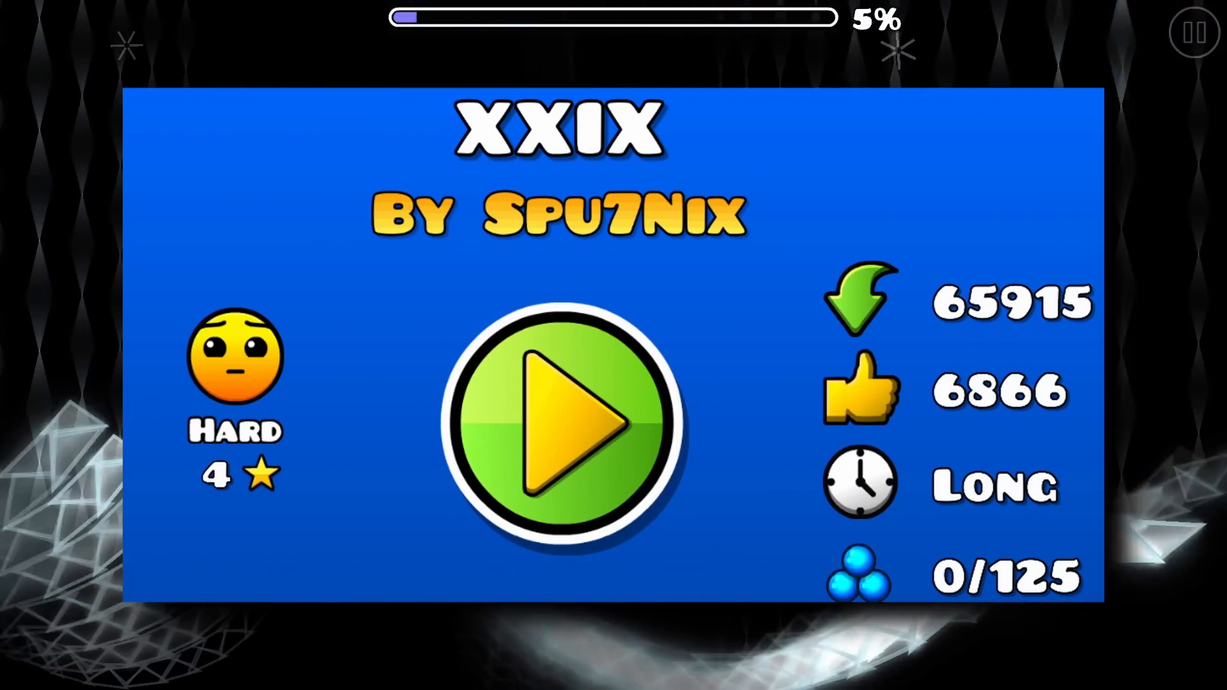
left_click(557, 420)
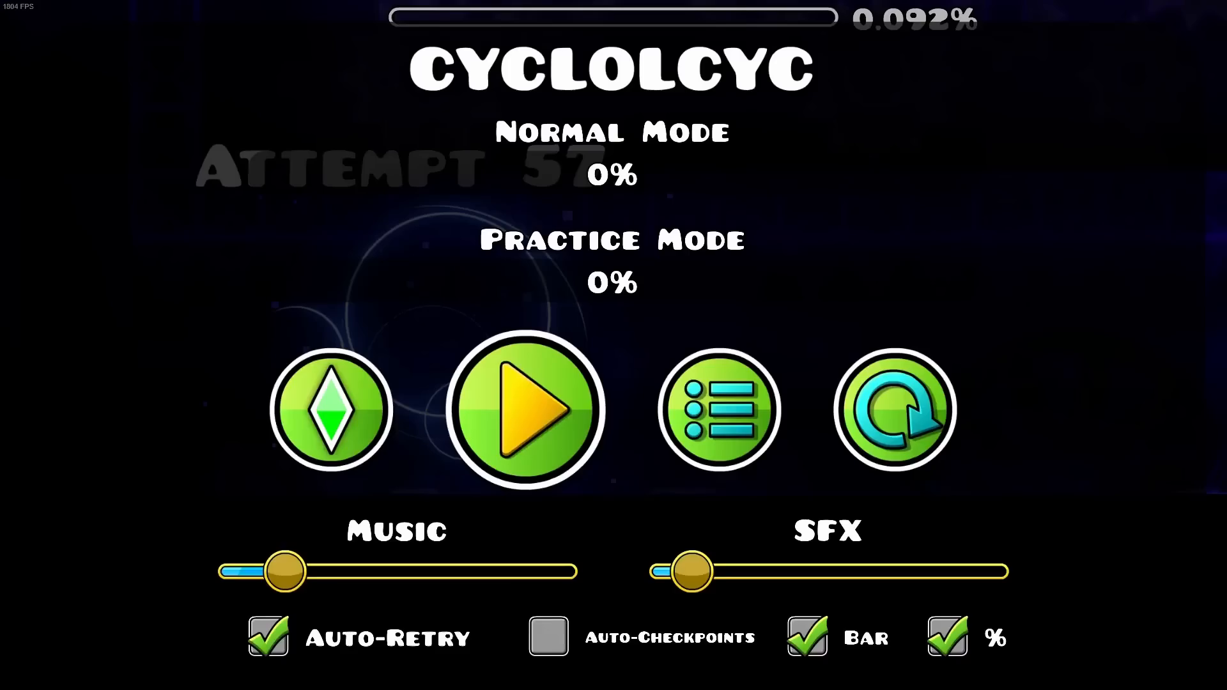
left_click(525, 410)
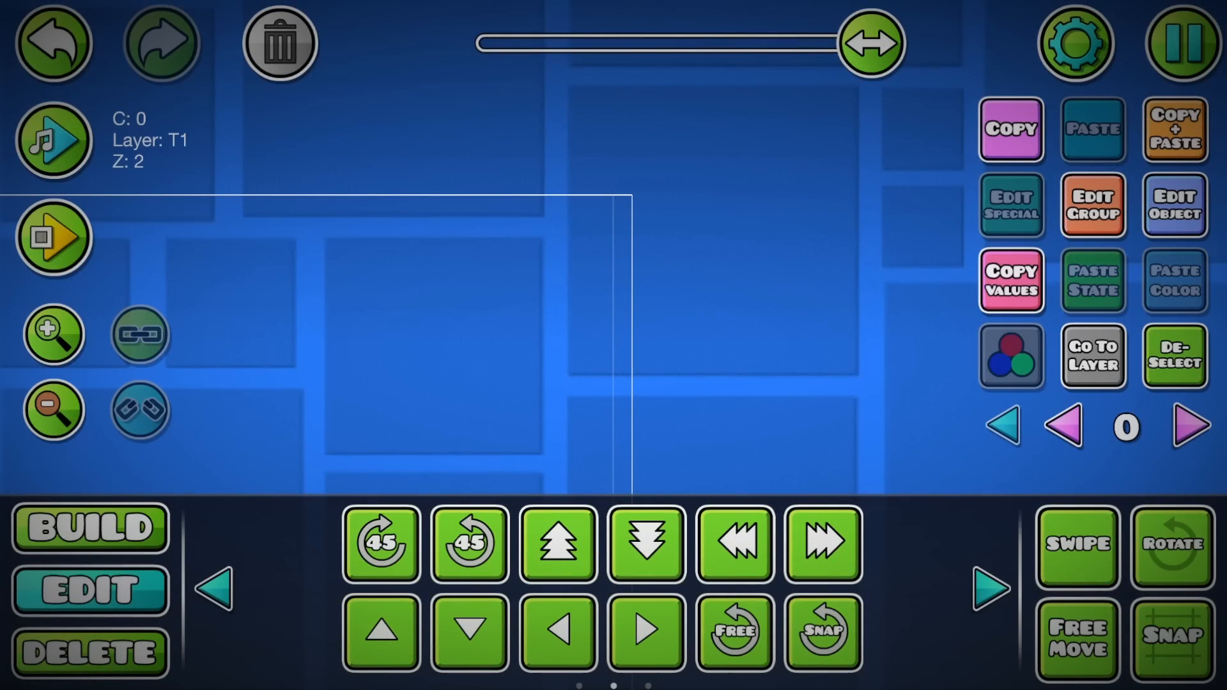
left_click(1184, 44)
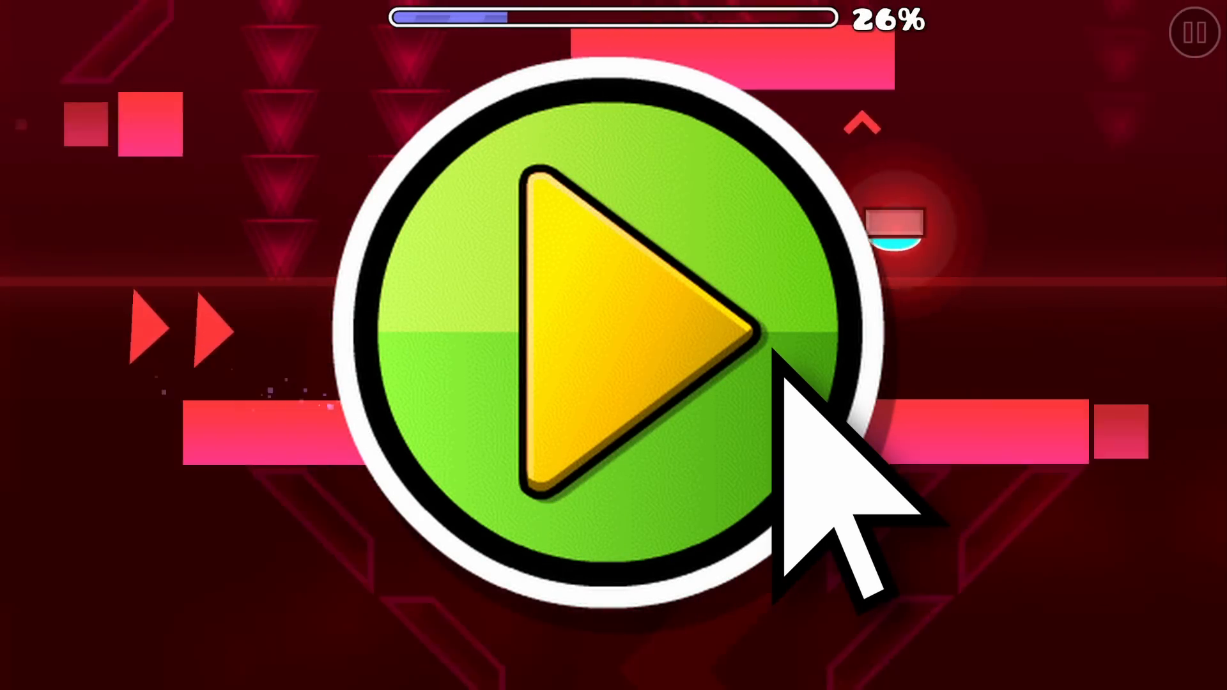
left_click(611, 346)
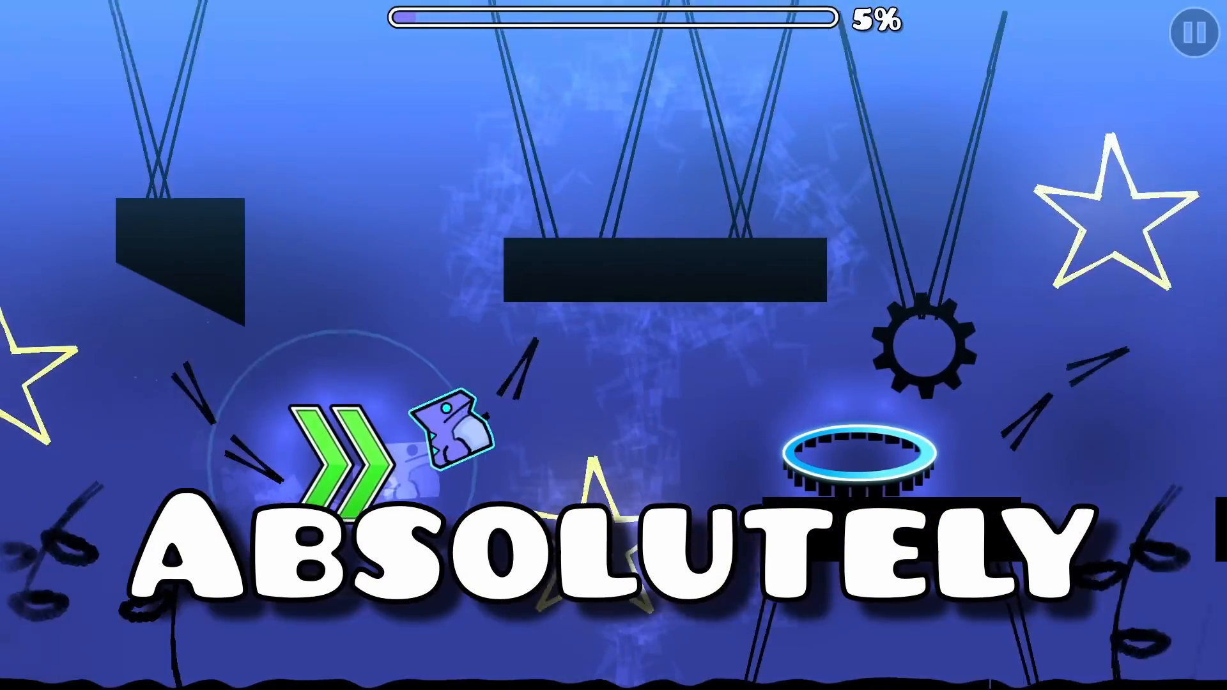
Step: Fly through the opening section of the blue level to 5% progress
left_click(1197, 34)
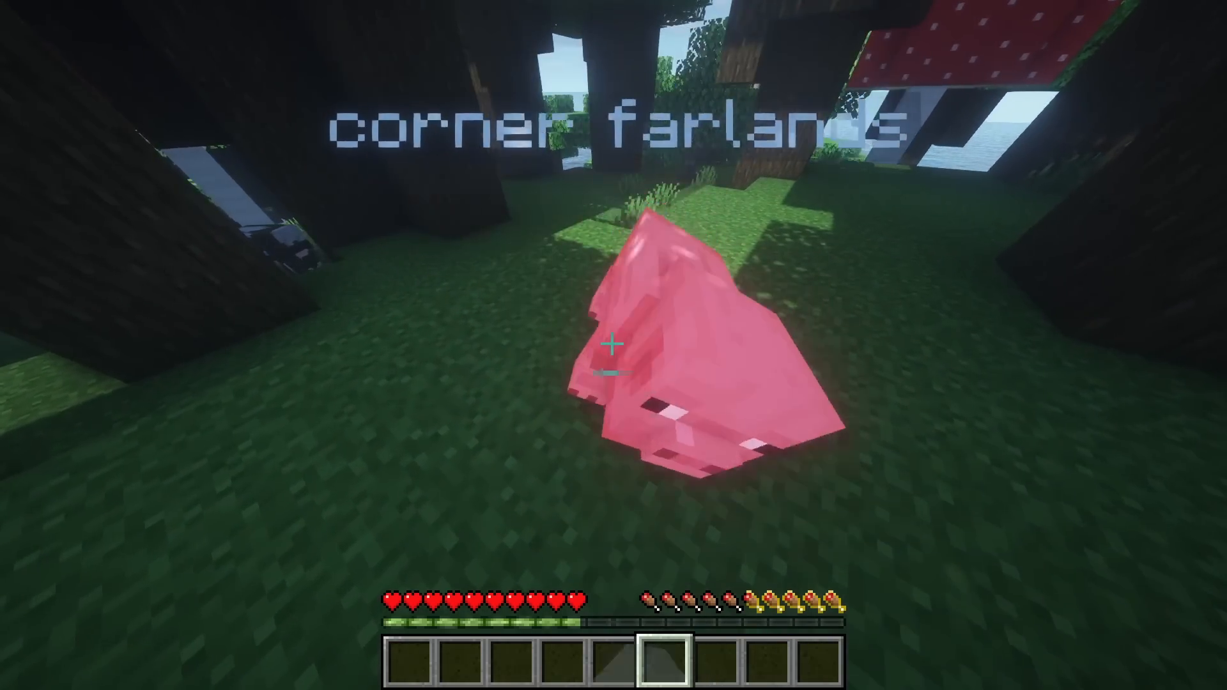
Step: Show the Minecraft corner farlands clip with a pig in the forest
left_click(613, 343)
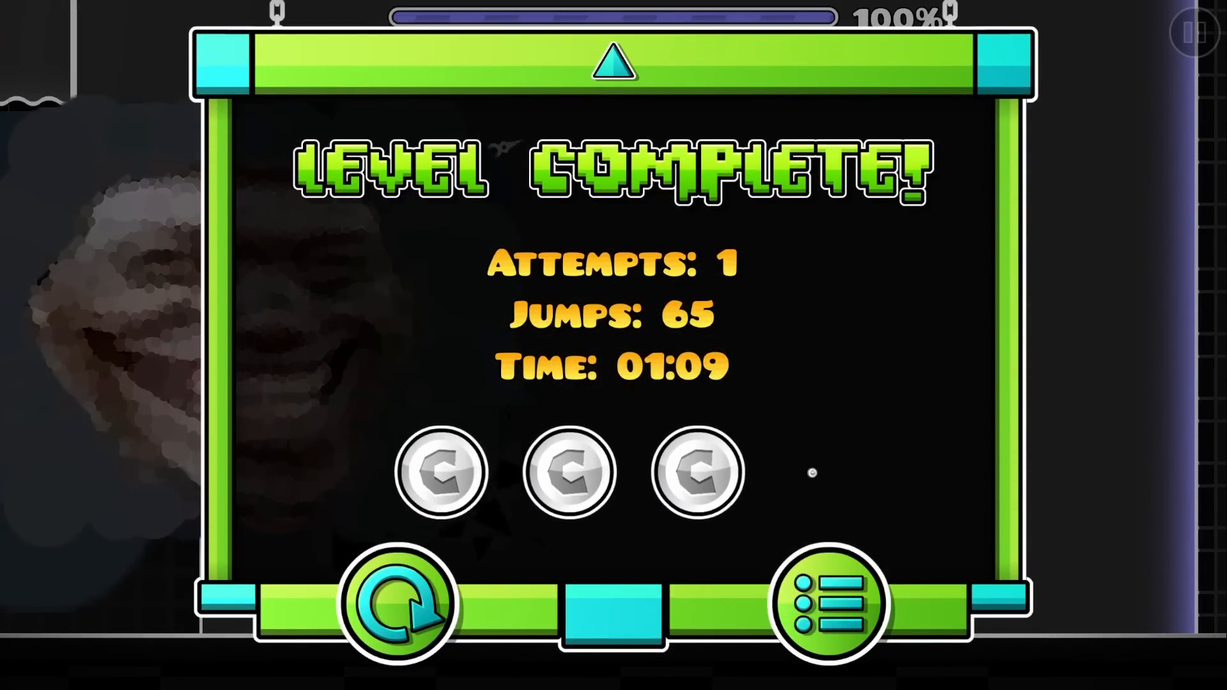
Step: Leave the Jump Frenzy completion screen and start the dark corridor level, reaching 40%
left_click(829, 602)
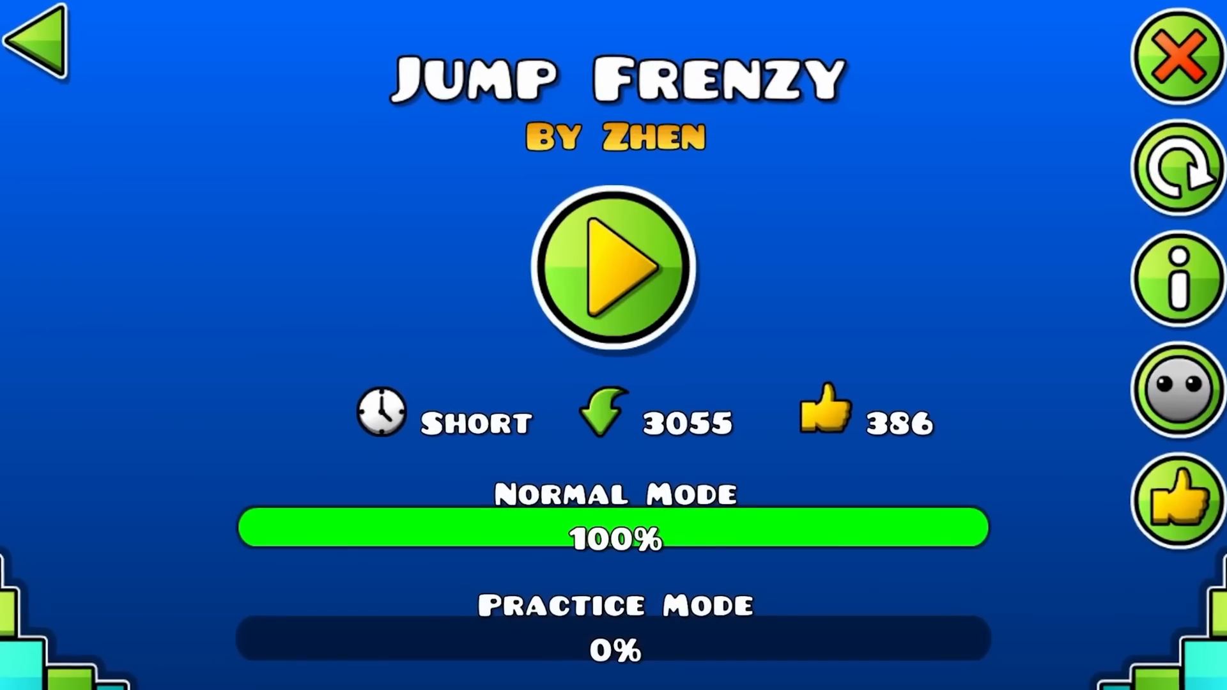
left_click(612, 269)
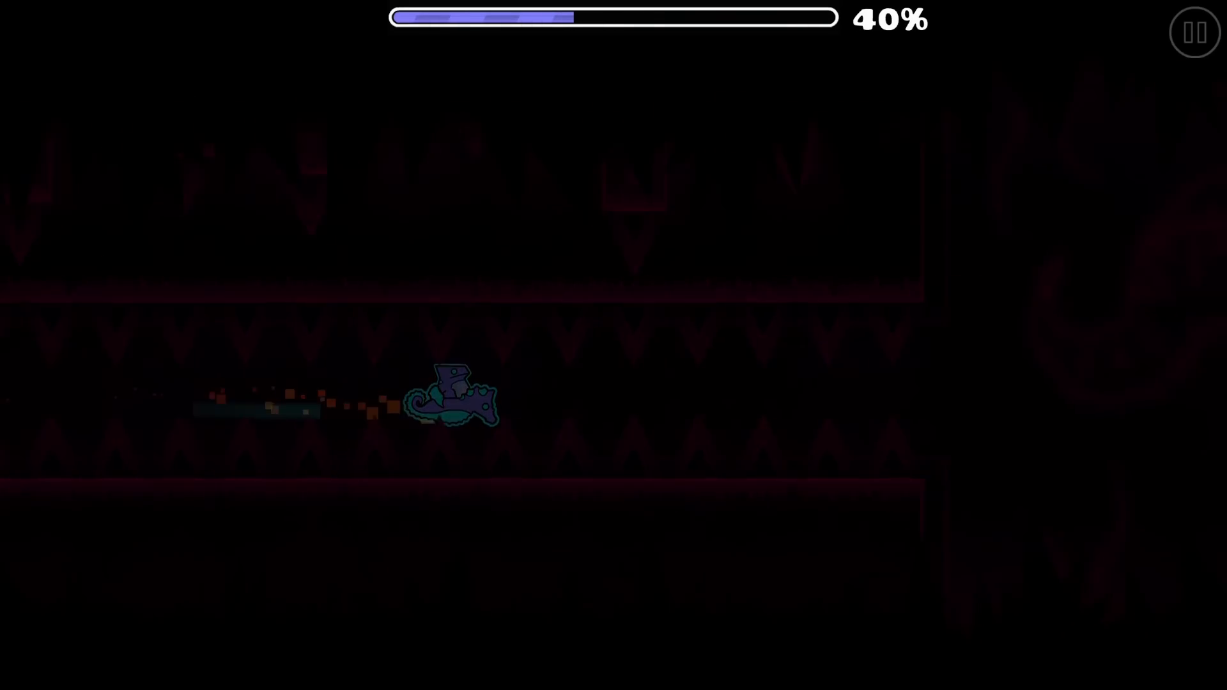